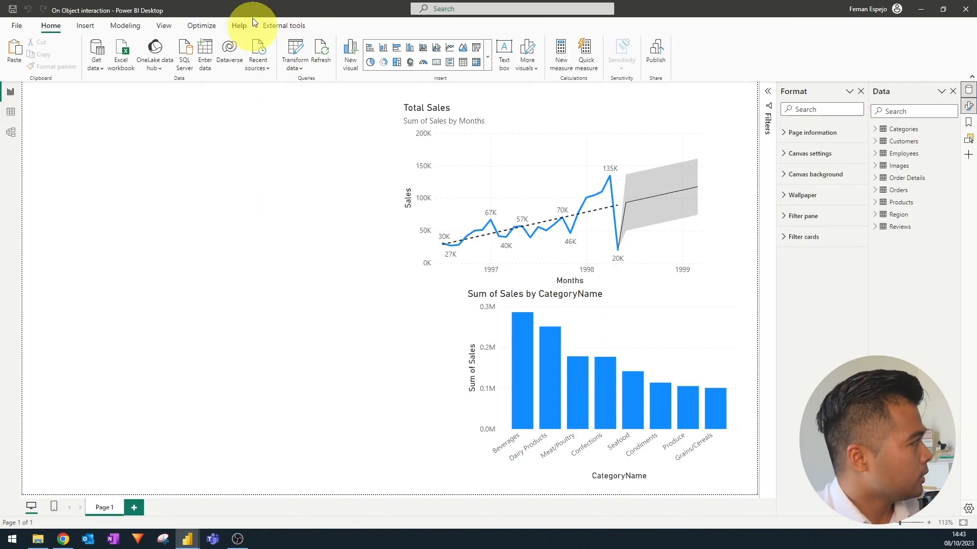
{"action": "mouse_move", "coordinate": [18, 26]}
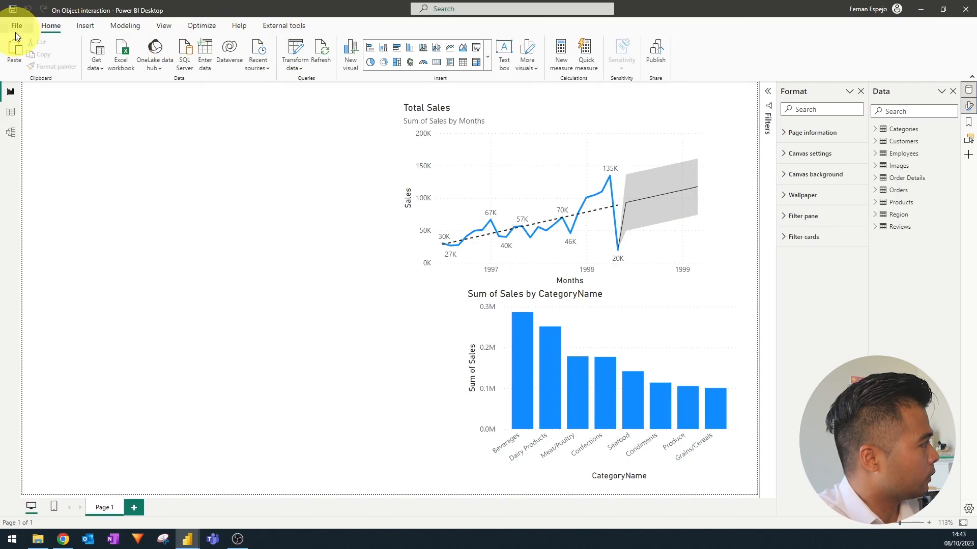
{"action": "mouse_move", "coordinate": [179, 82]}
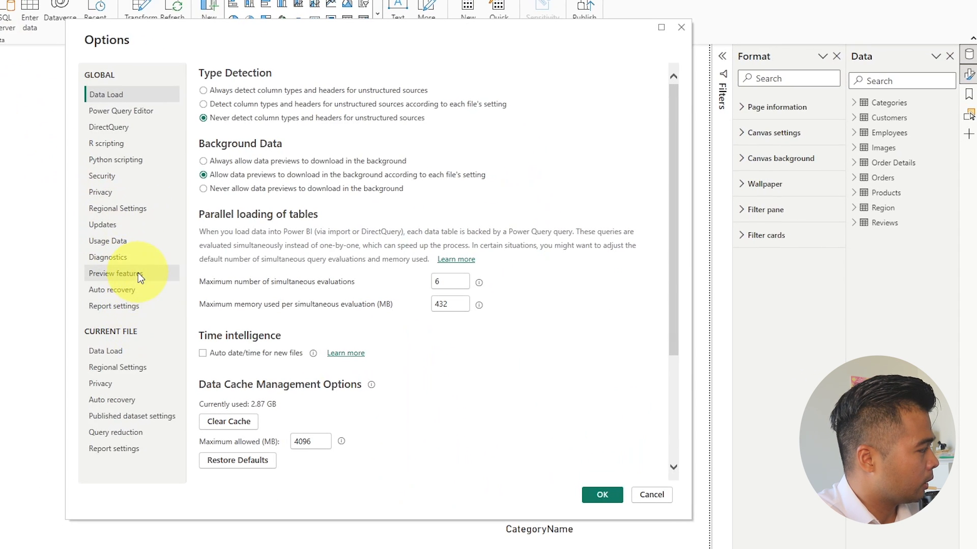
Review the Preview features list under Global and close Options with OK
{"action": "left_click", "coordinate": [116, 273]}
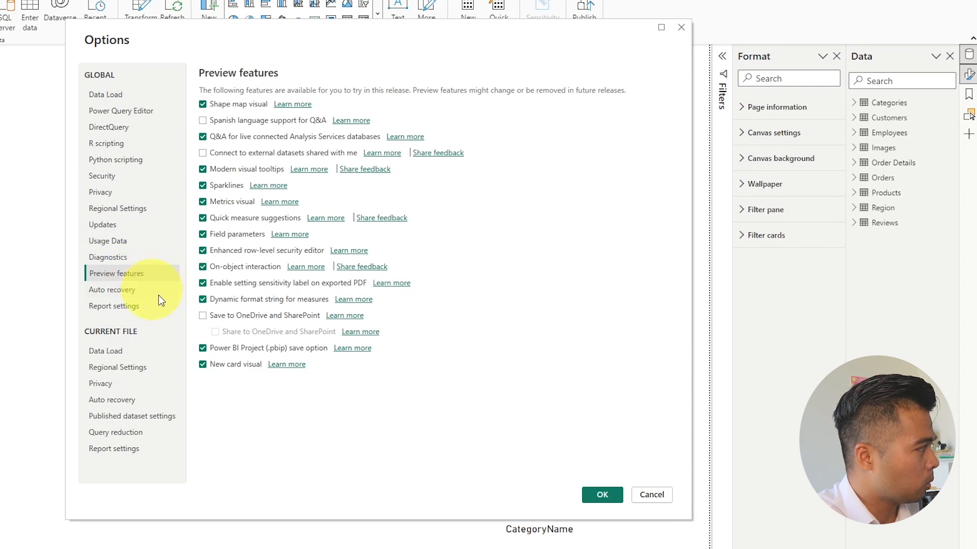
{"action": "mouse_move", "coordinate": [297, 411]}
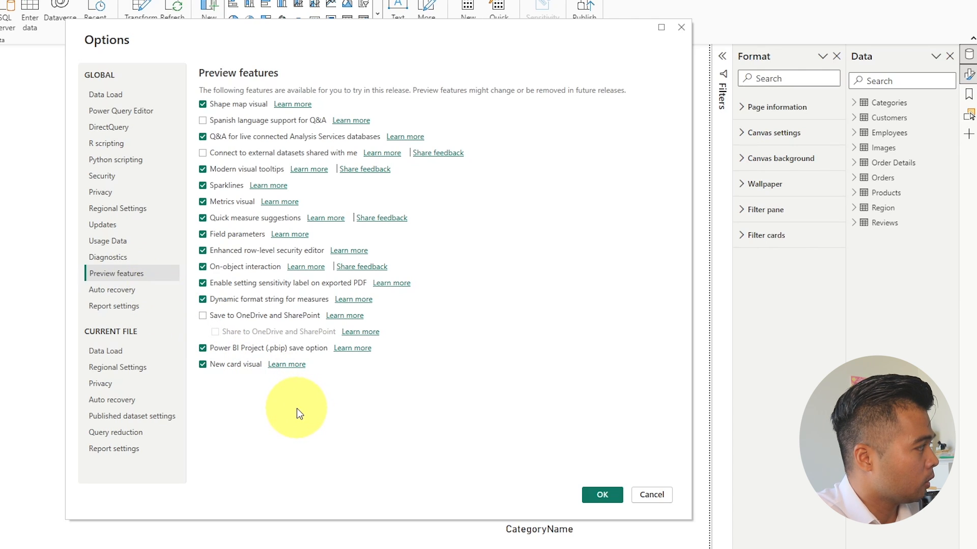
{"action": "mouse_move", "coordinate": [304, 330]}
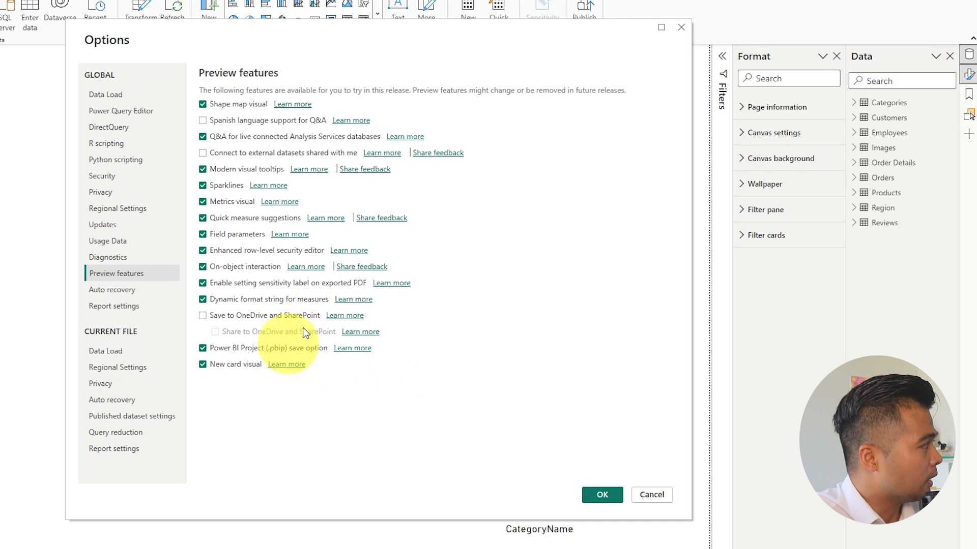
{"action": "mouse_move", "coordinate": [521, 330]}
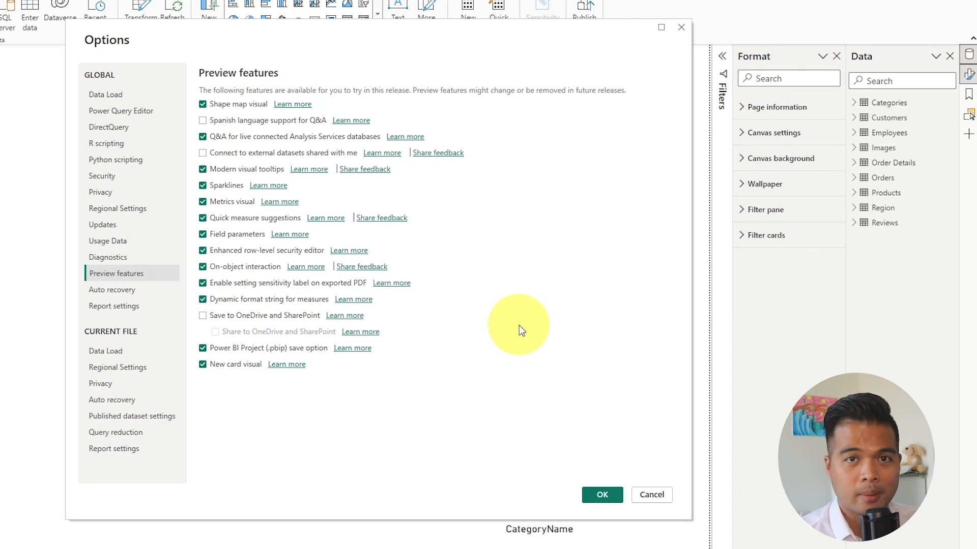
{"action": "mouse_move", "coordinate": [55, 405]}
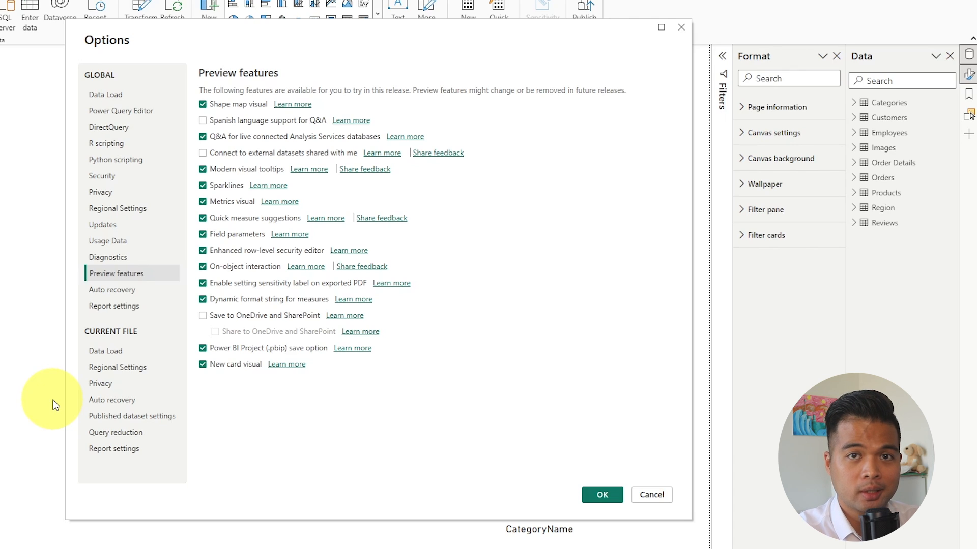
{"action": "left_click", "coordinate": [600, 494]}
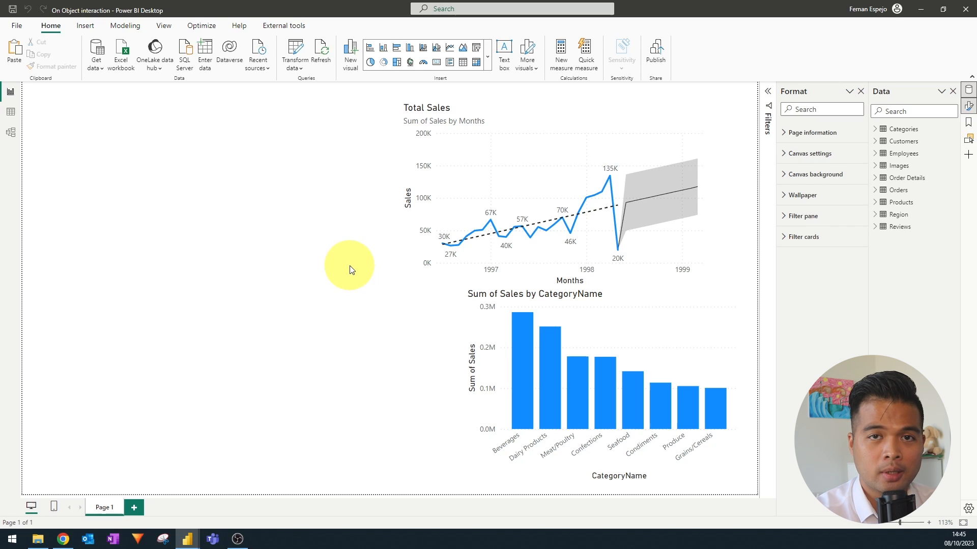
{"action": "mouse_move", "coordinate": [360, 108]}
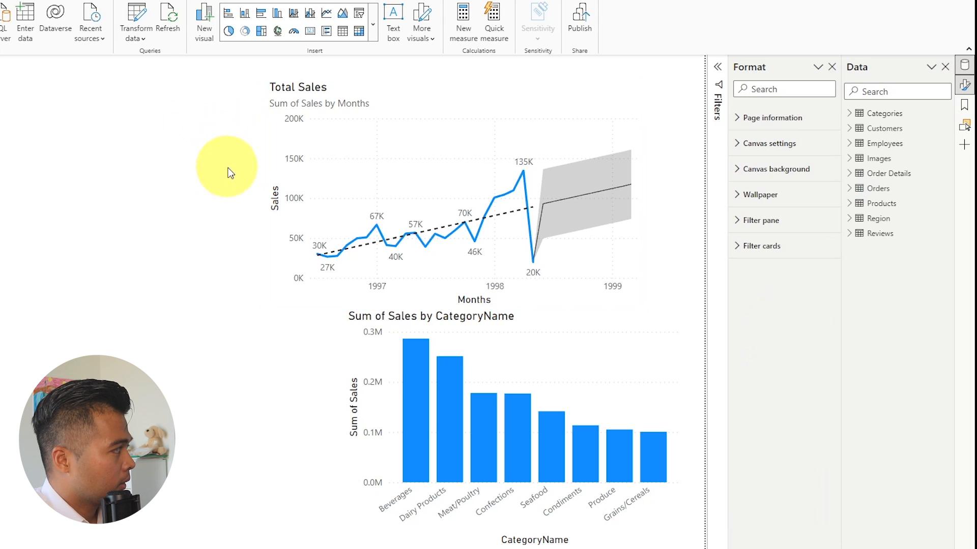
Select the Total Sales line chart, show its context menu, then dismiss it
{"action": "left_click", "coordinate": [437, 187]}
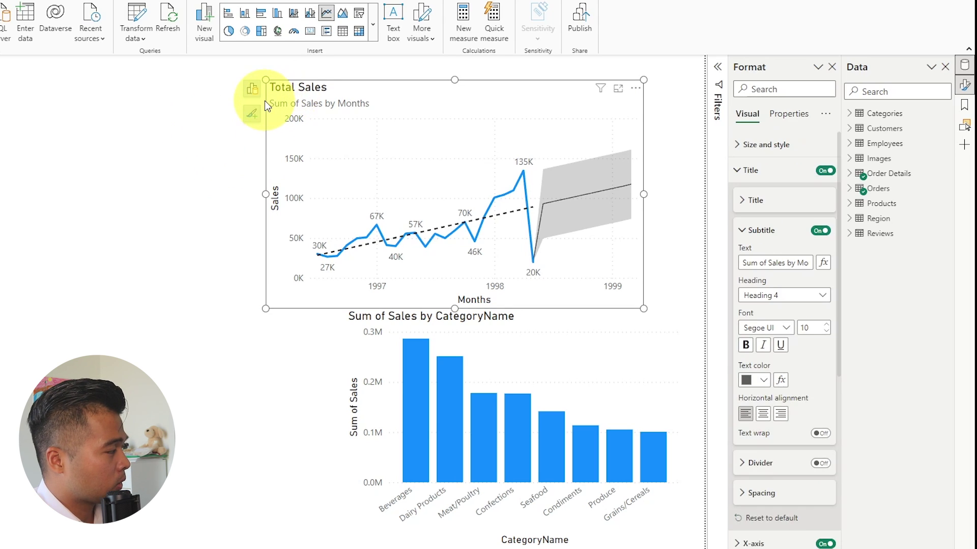
{"action": "right_click", "coordinate": [305, 103]}
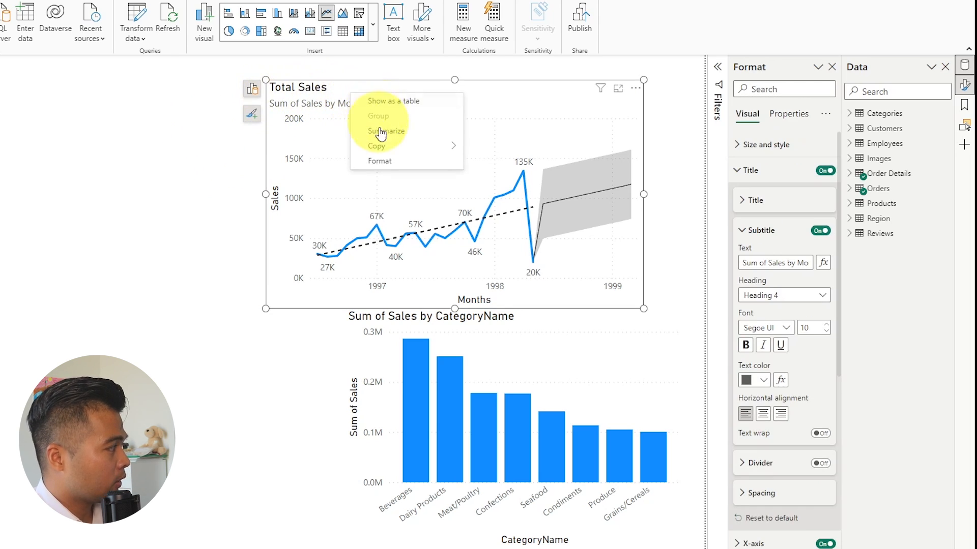
{"action": "left_click", "coordinate": [255, 154]}
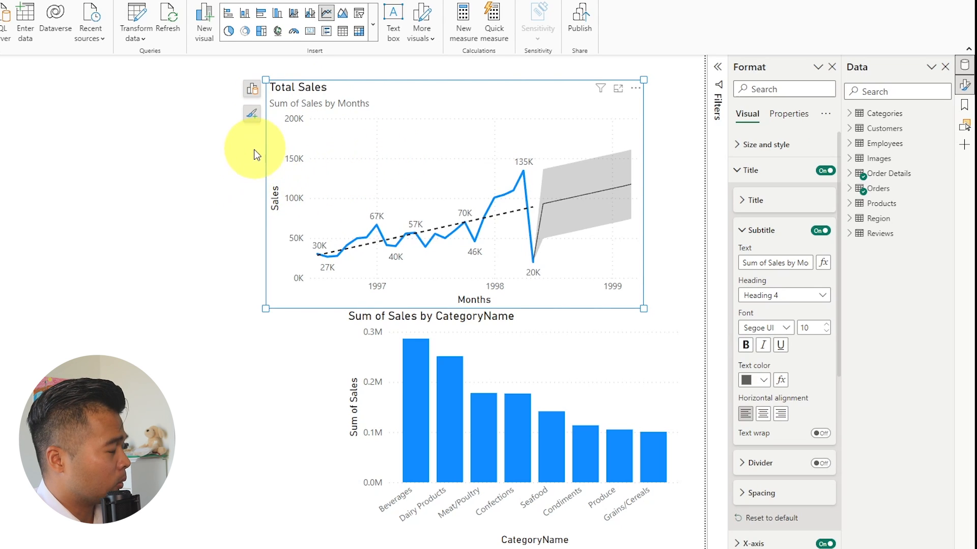
{"action": "mouse_move", "coordinate": [422, 76]}
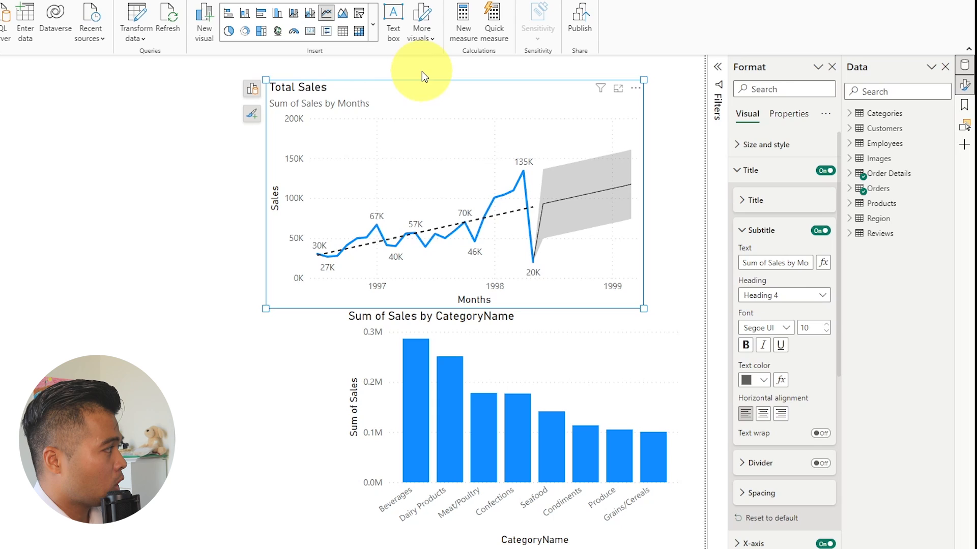
{"action": "mouse_move", "coordinate": [342, 177]}
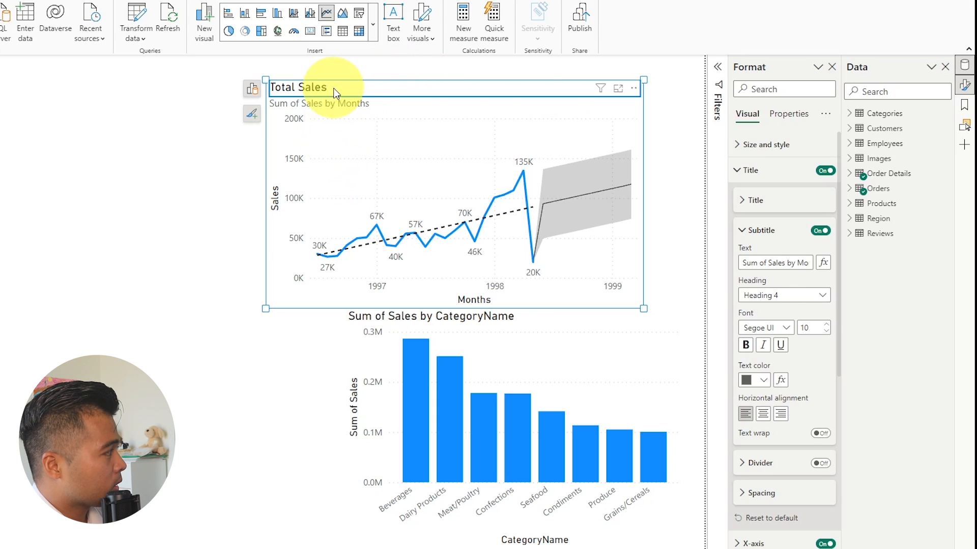
Edit the chart title in place and replace 'Total Sales' with 'Sales'
{"action": "double_click", "coordinate": [293, 87]}
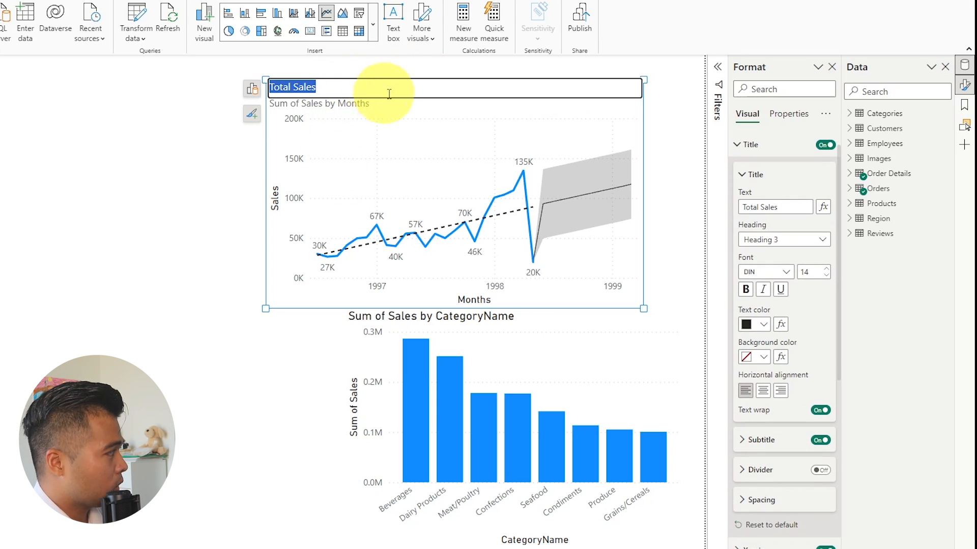
{"action": "type", "text": "Sales"}
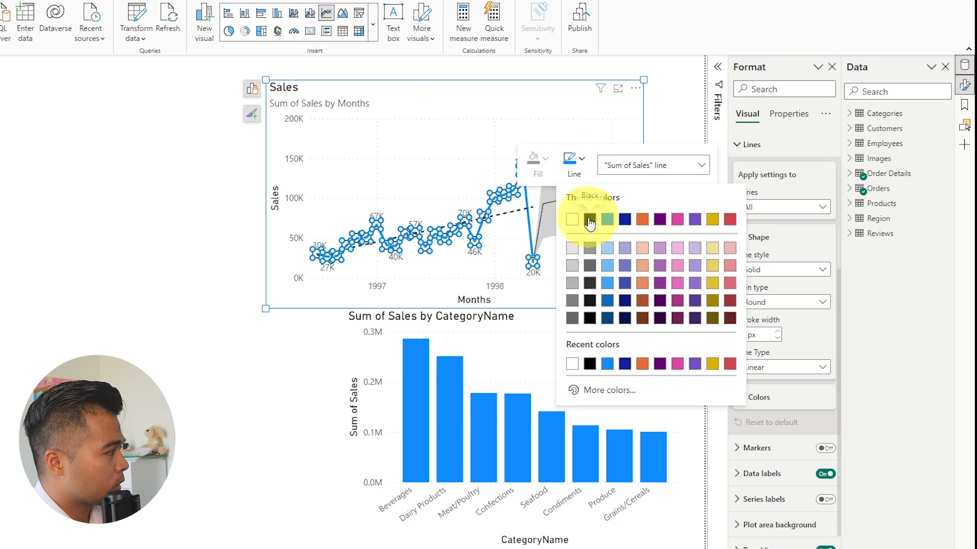
Make the sales line black and show the 'Add to your visual' element checklist
{"action": "left_click", "coordinate": [589, 220]}
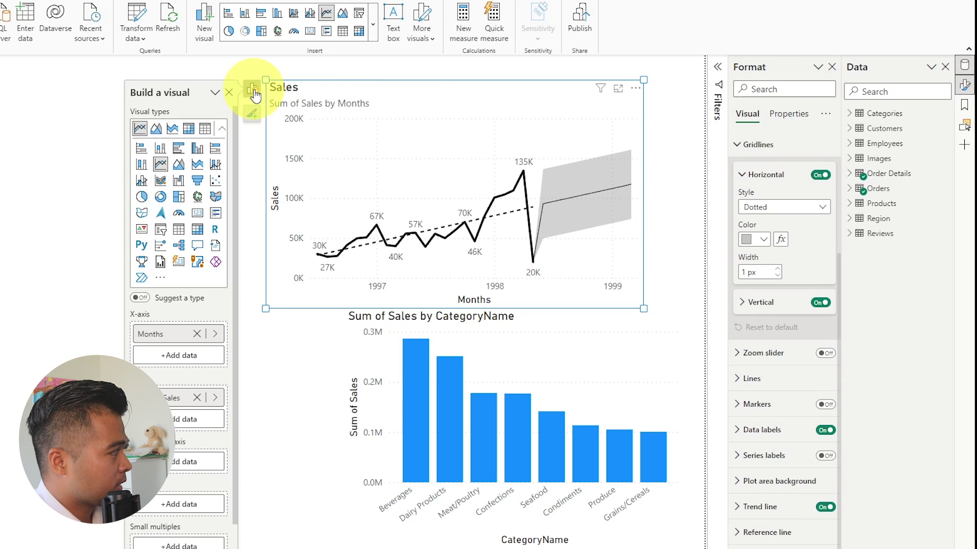
{"action": "mouse_move", "coordinate": [276, 126]}
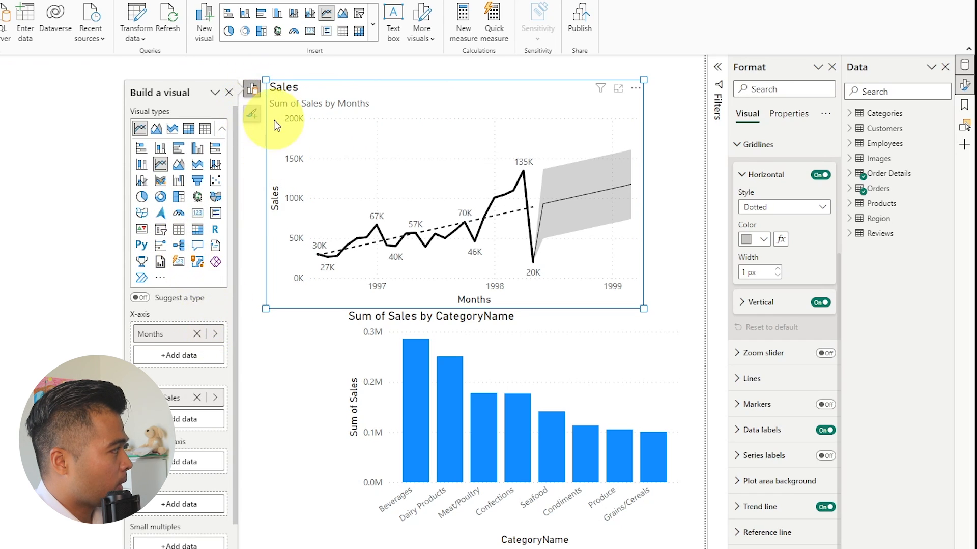
{"action": "left_click", "coordinate": [252, 115]}
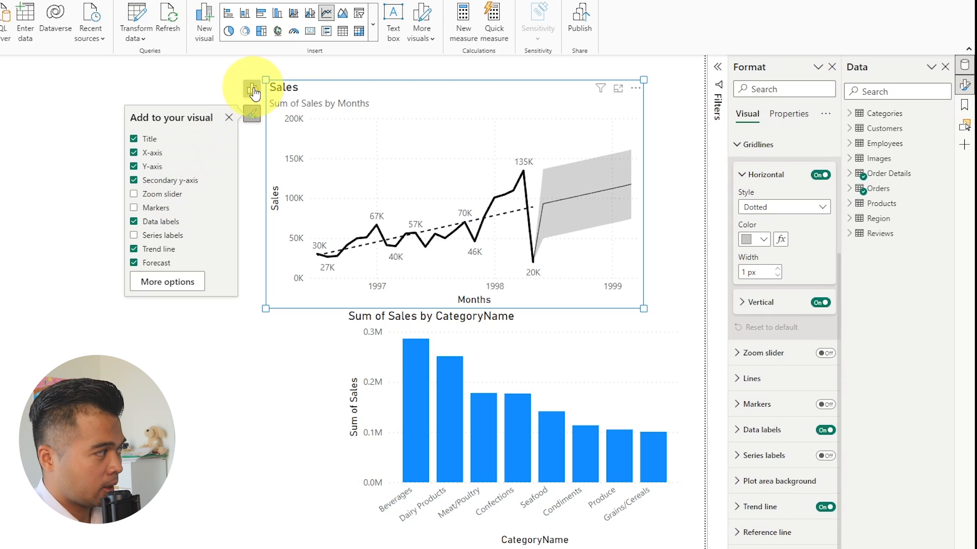
{"action": "mouse_move", "coordinate": [251, 89]}
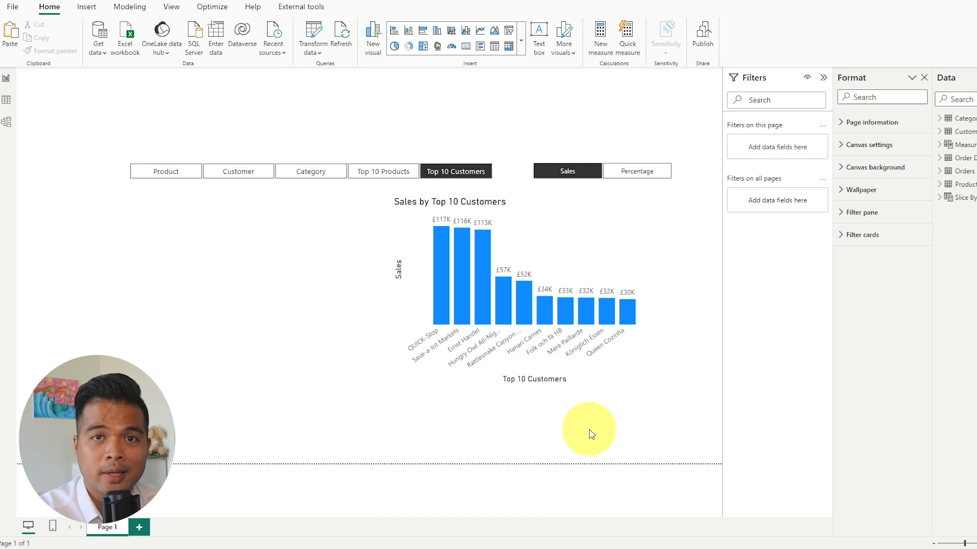
Choose Customer on the field parameter slicer to show Sales by Customer
{"action": "left_click", "coordinate": [237, 171]}
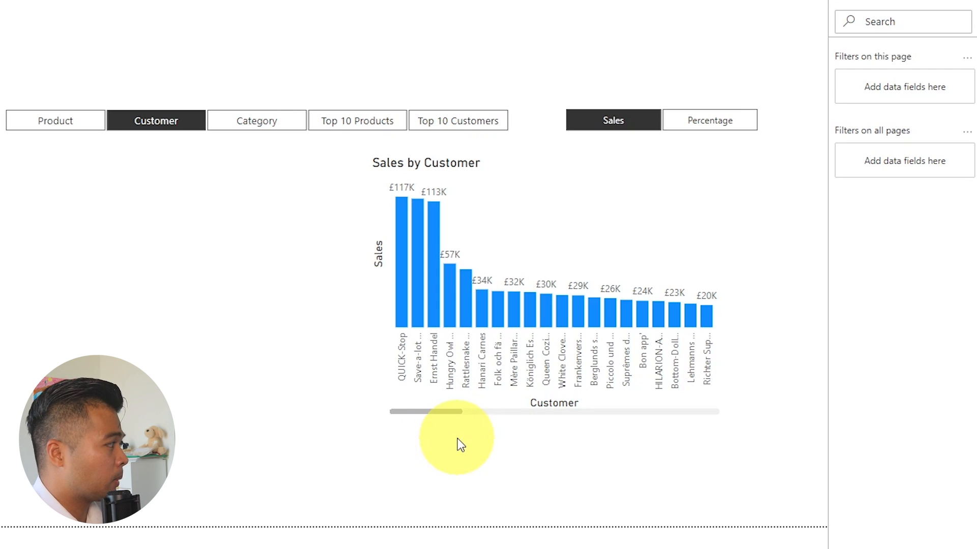
{"action": "mouse_move", "coordinate": [464, 442]}
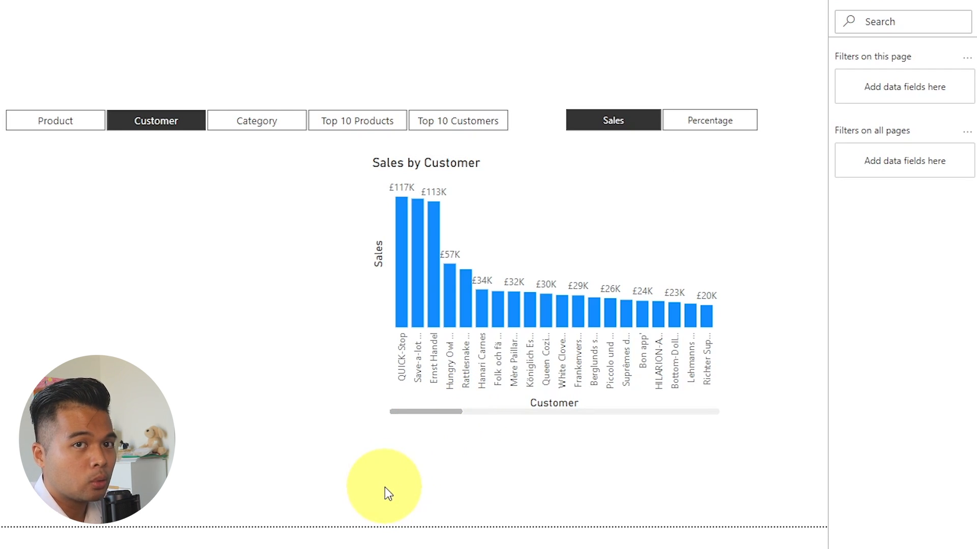
{"action": "mouse_move", "coordinate": [267, 129]}
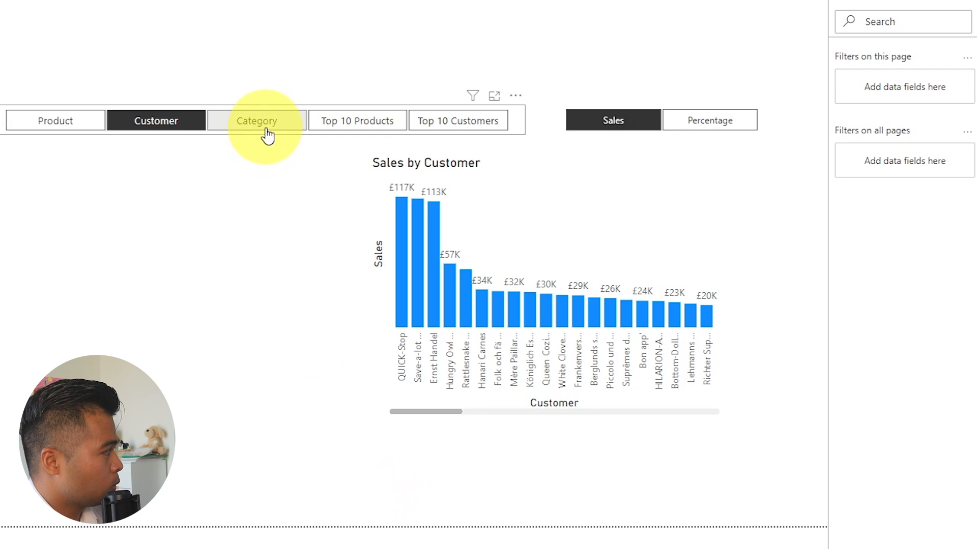
Switch the dimension slicer through Category, Product, back to Category, then choose Percentage measure
{"action": "left_click", "coordinate": [257, 120]}
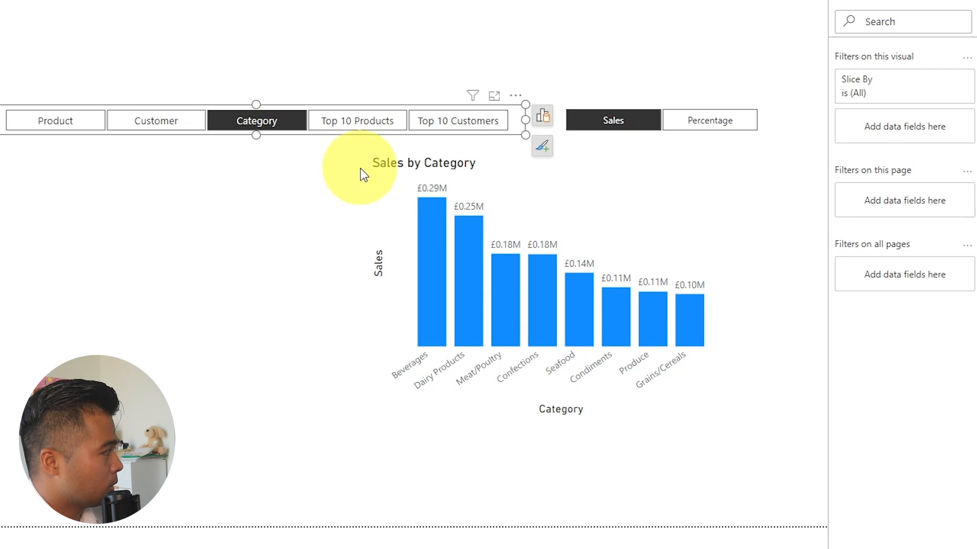
{"action": "left_click", "coordinate": [55, 120]}
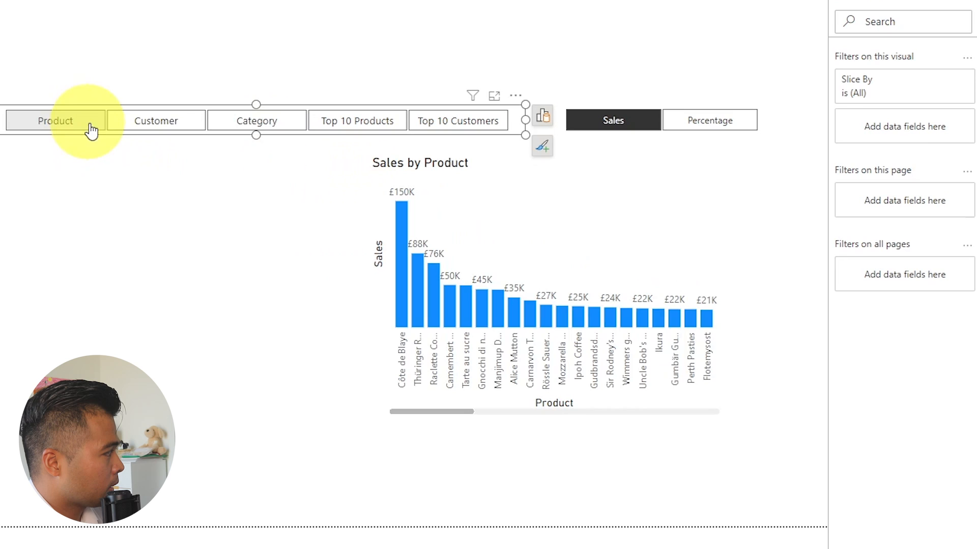
{"action": "left_click", "coordinate": [255, 120]}
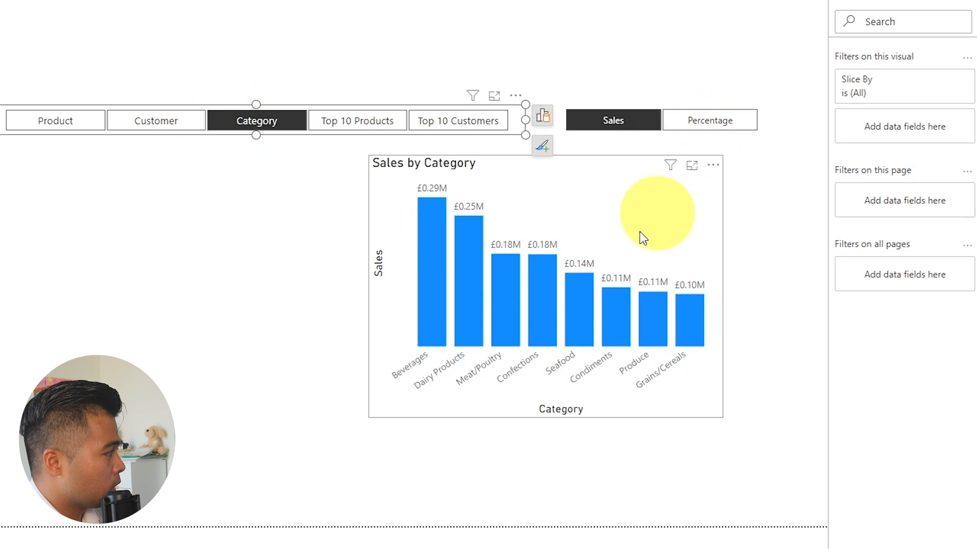
{"action": "mouse_move", "coordinate": [592, 189]}
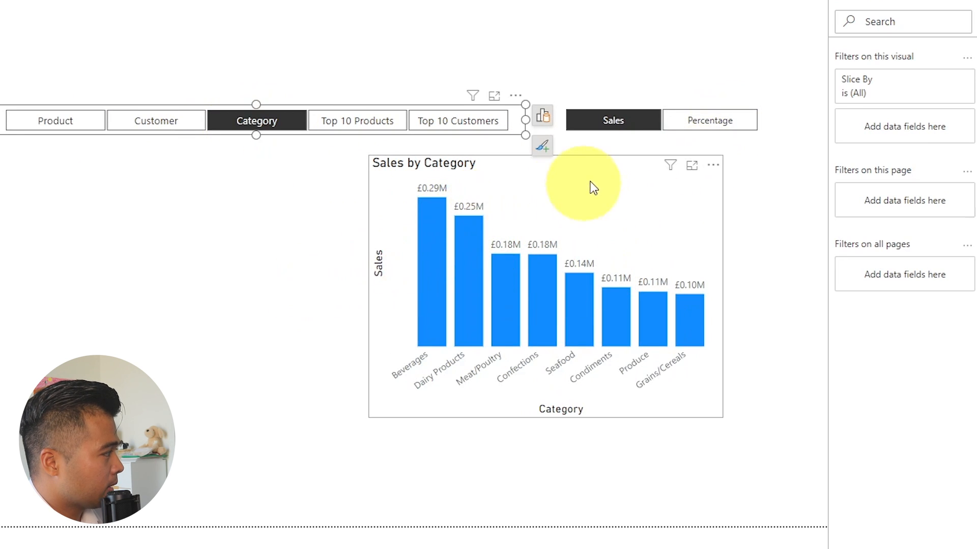
{"action": "left_click", "coordinate": [709, 120]}
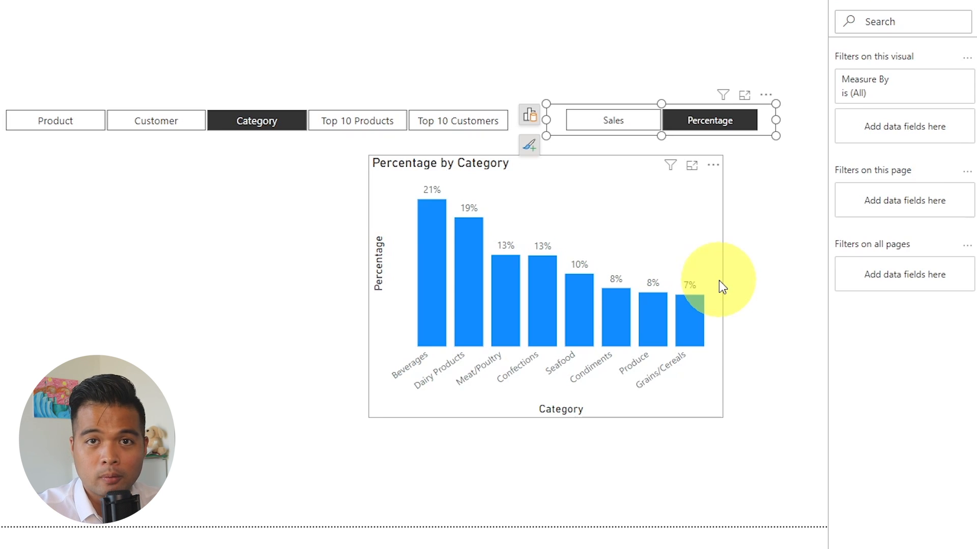
{"action": "mouse_move", "coordinate": [579, 370]}
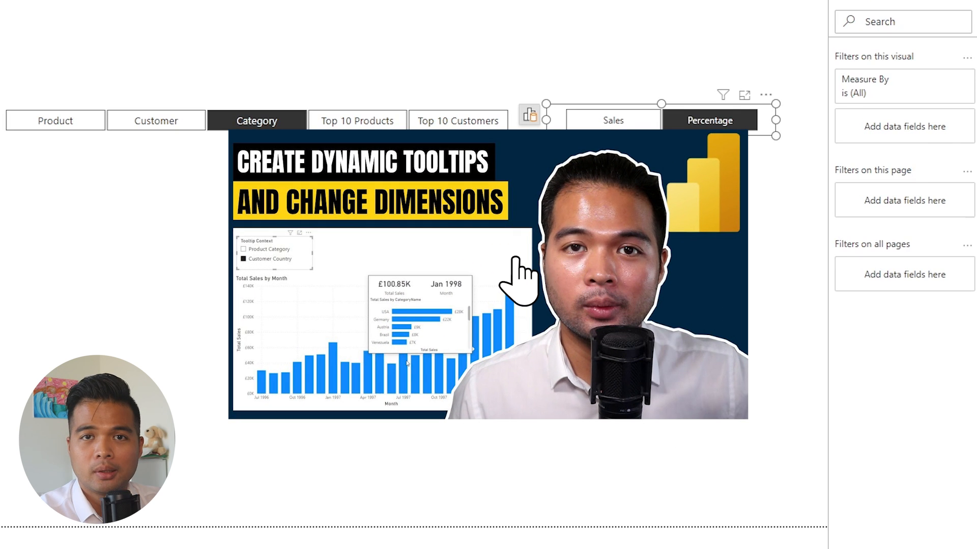
{"action": "mouse_move", "coordinate": [690, 500]}
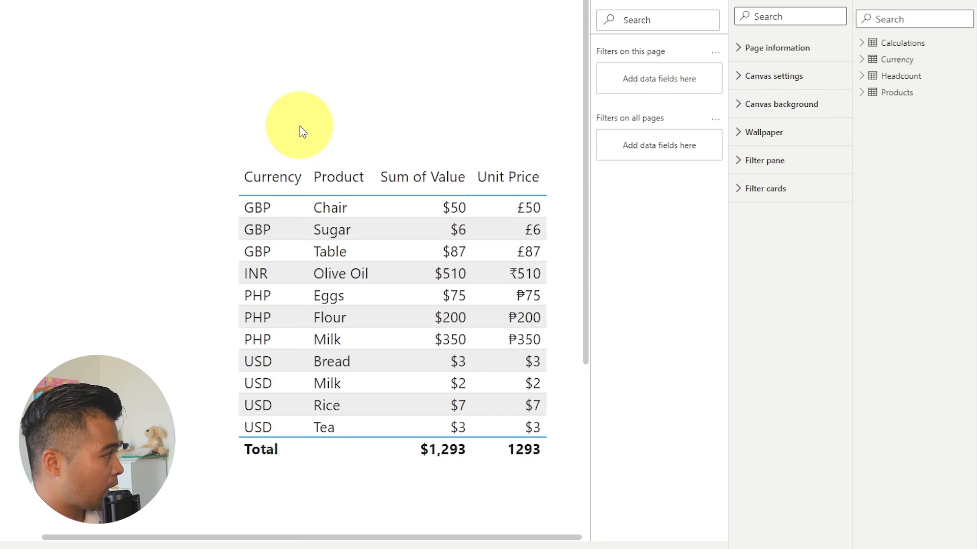
{"action": "mouse_move", "coordinate": [280, 149]}
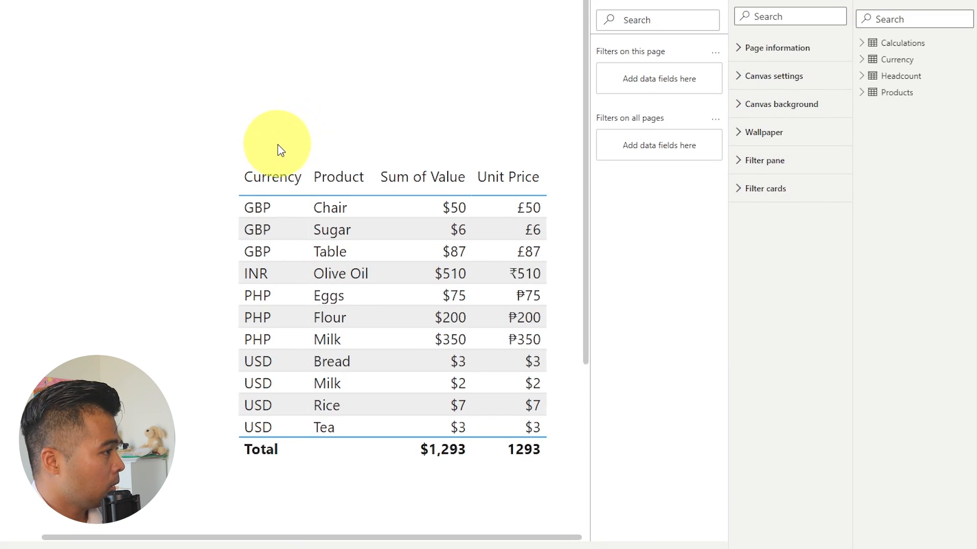
{"action": "mouse_move", "coordinate": [562, 519]}
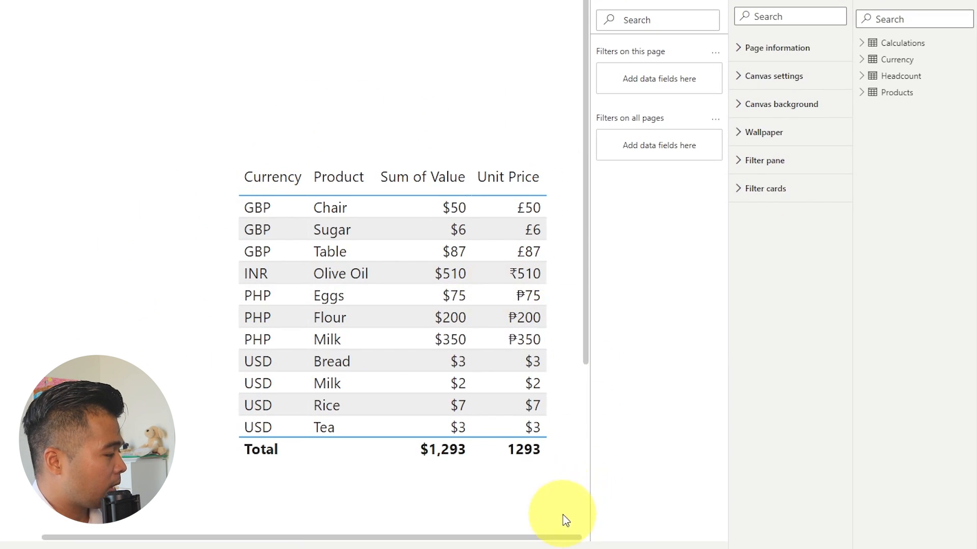
{"action": "mouse_move", "coordinate": [562, 503]}
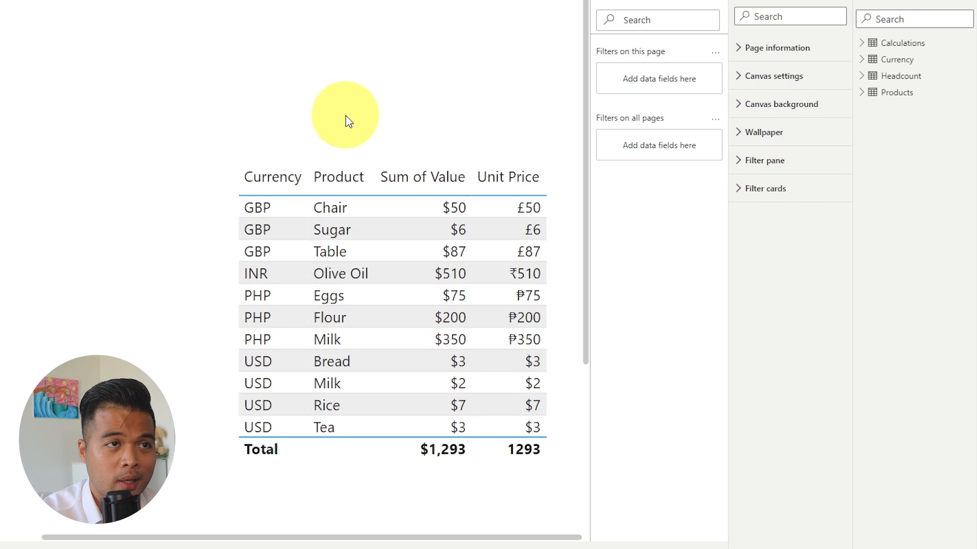
{"action": "mouse_move", "coordinate": [283, 98]}
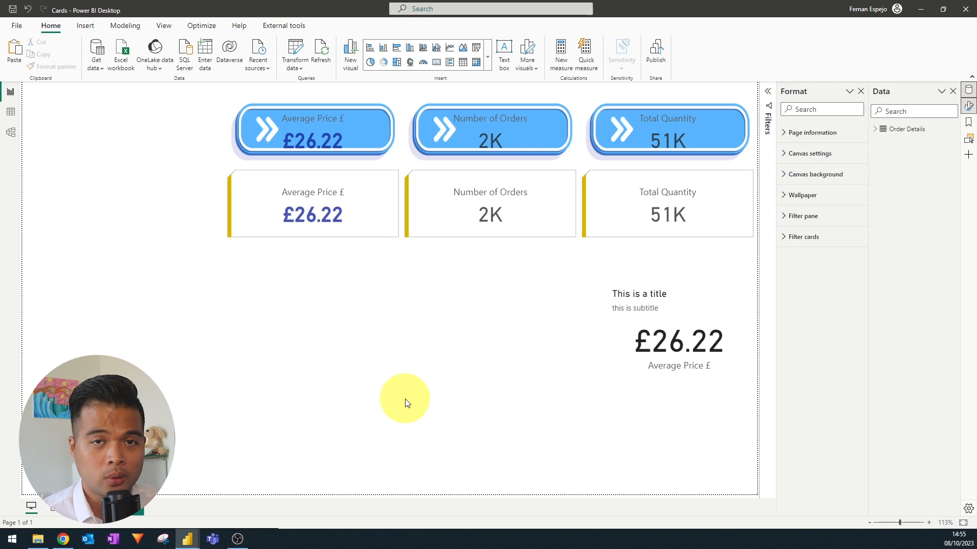
{"action": "mouse_move", "coordinate": [322, 419]}
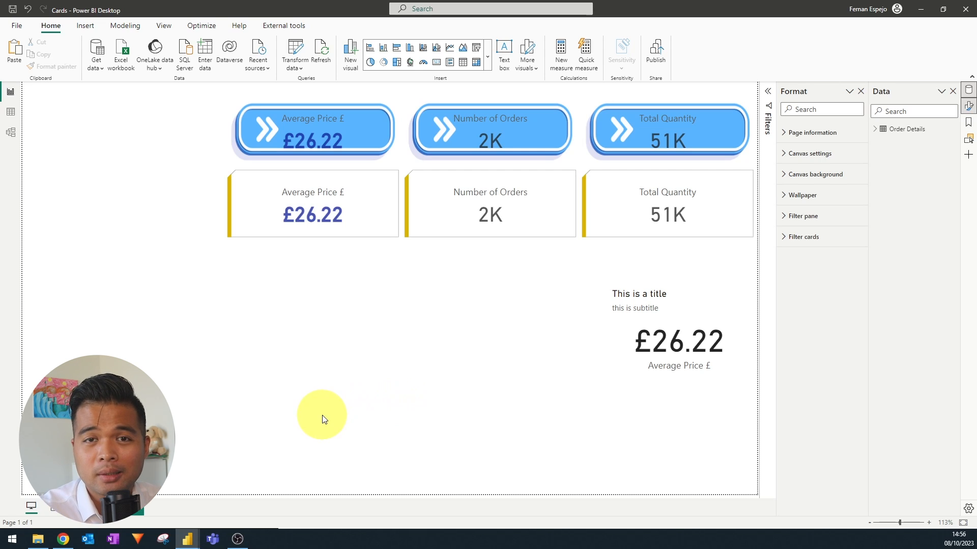